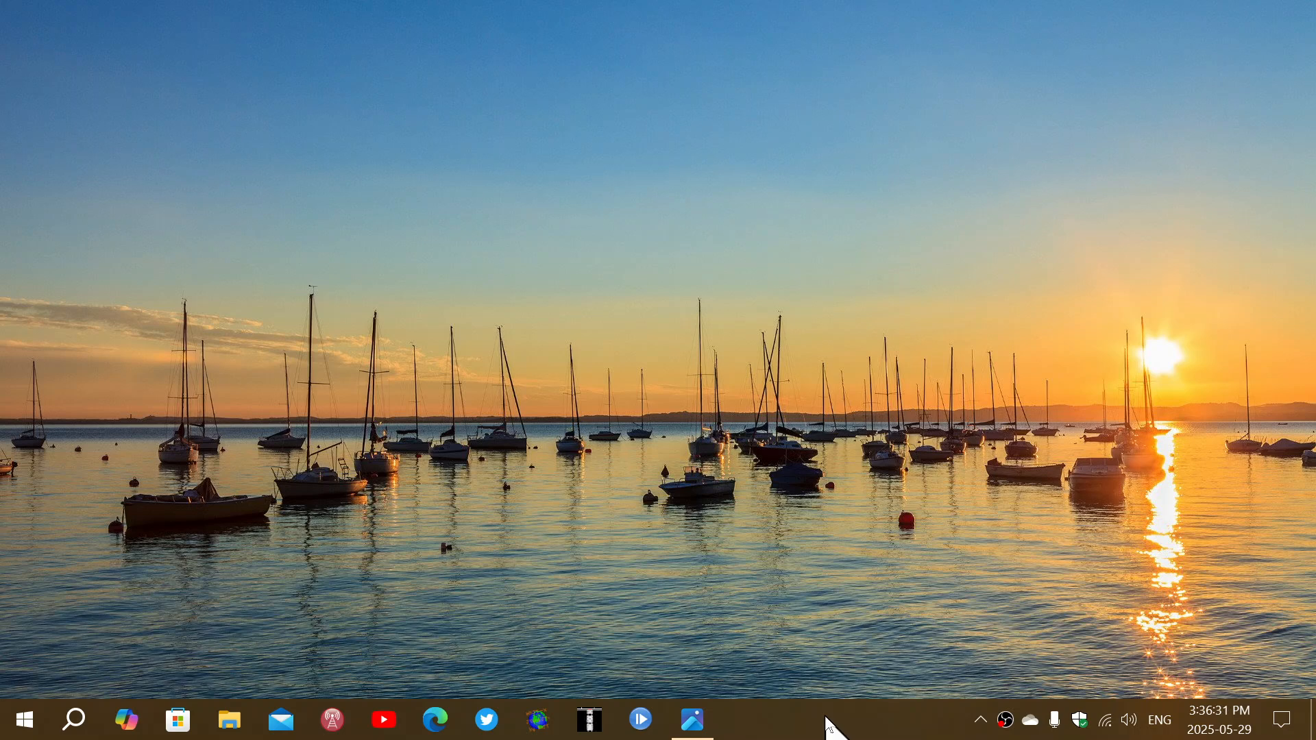
mouse_move(900, 643)
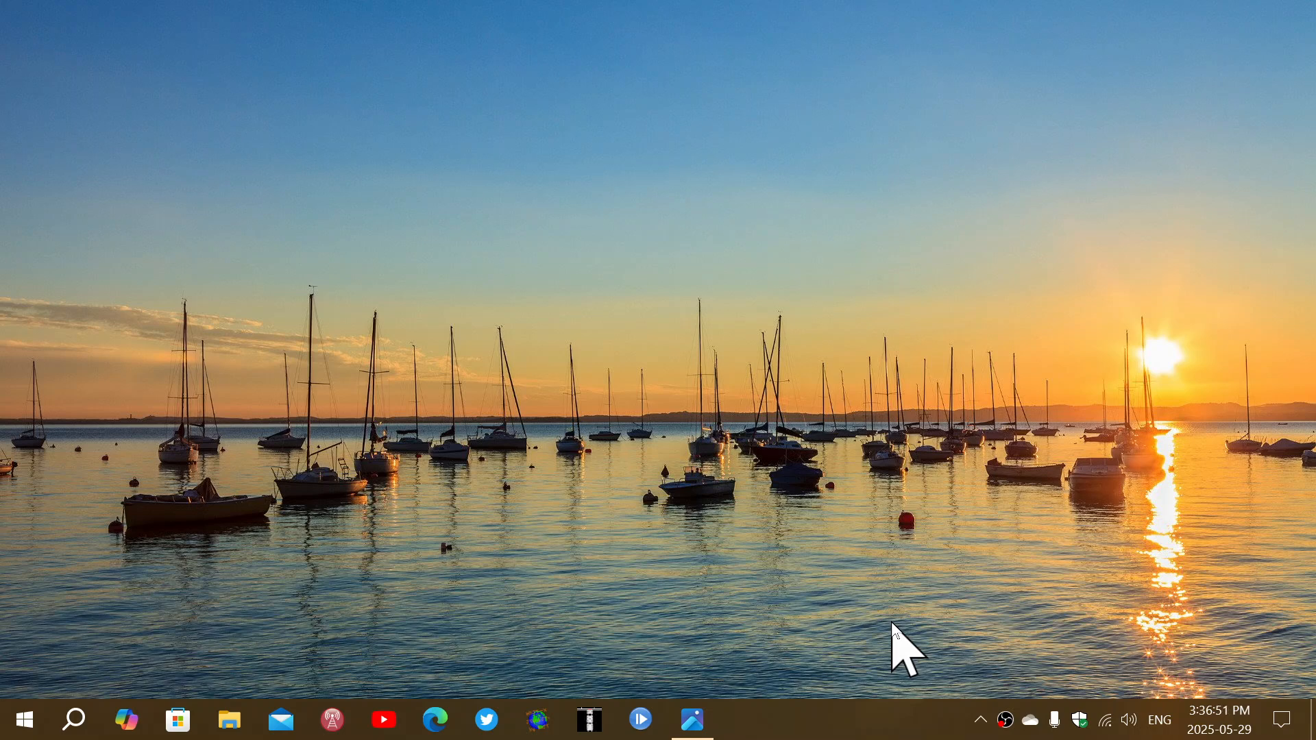
mouse_move(1230, 709)
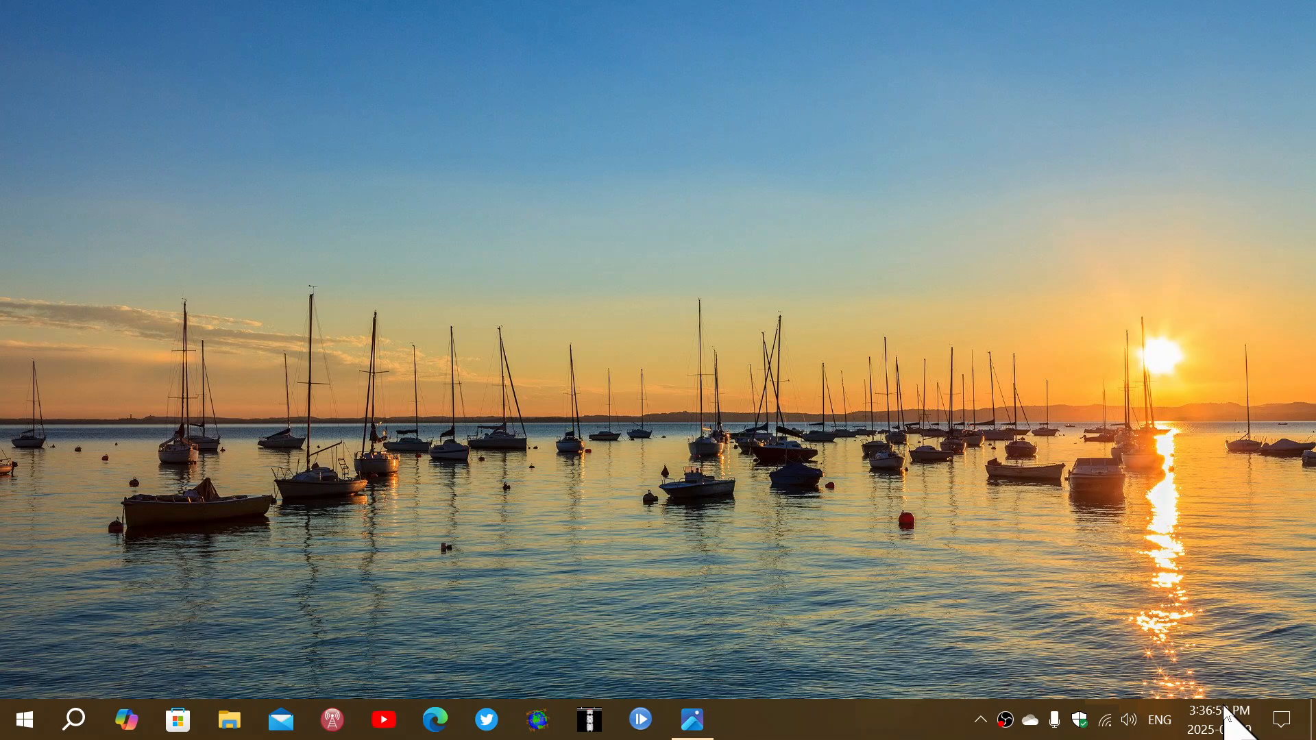
View the May 2025 clock flyout and the calendar comparison image, then close the Photos window
left_click(1218, 719)
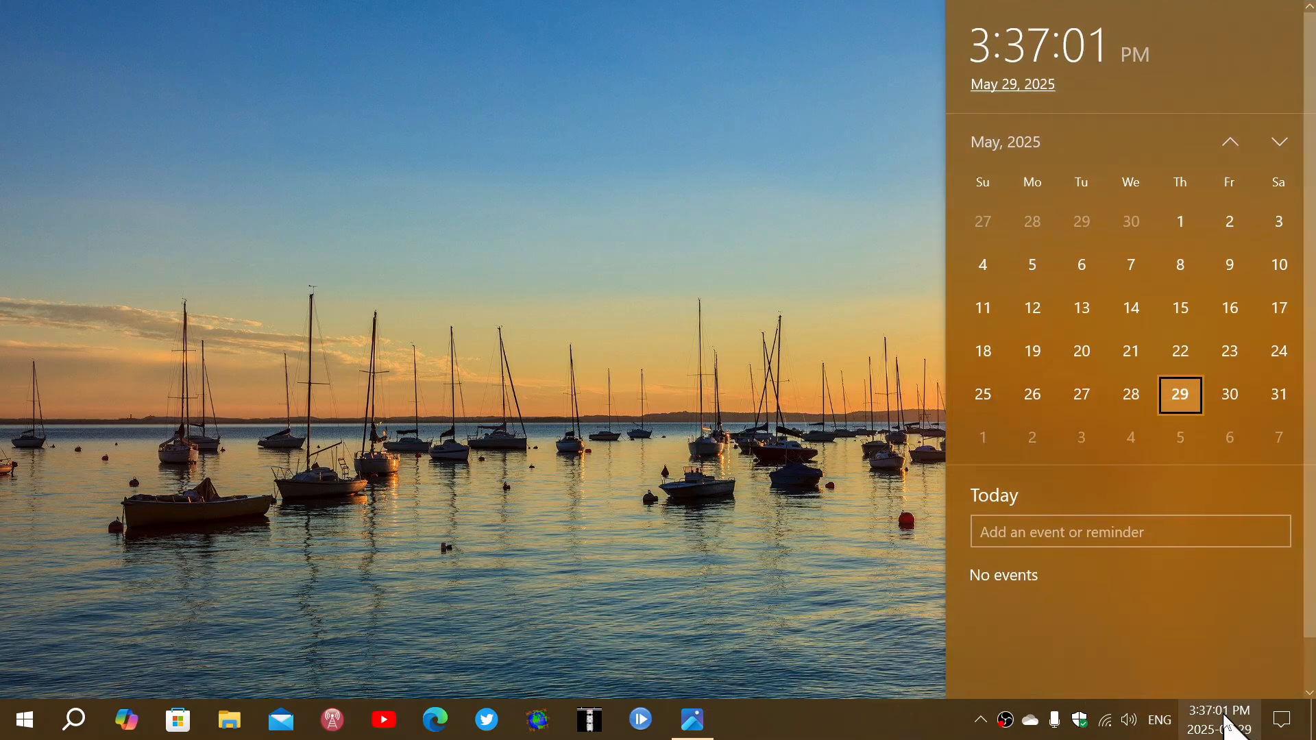
mouse_move(1165, 620)
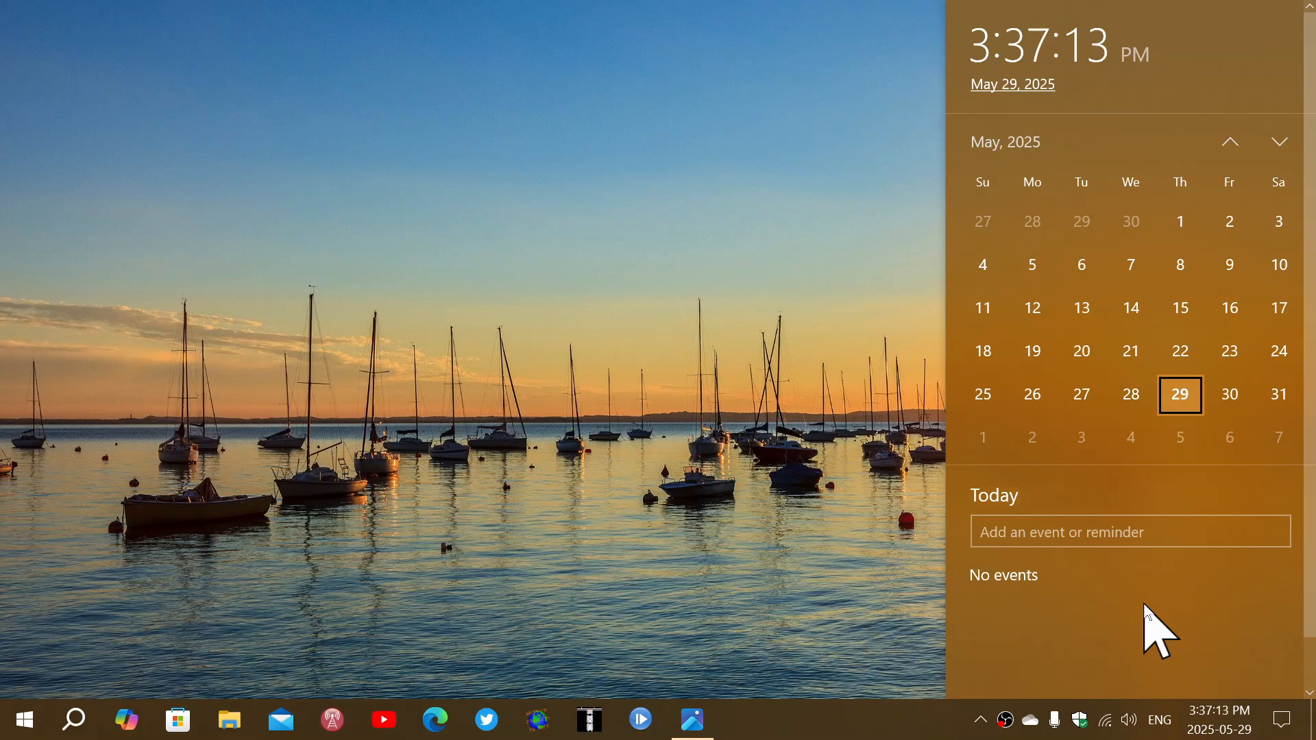
mouse_move(1081, 265)
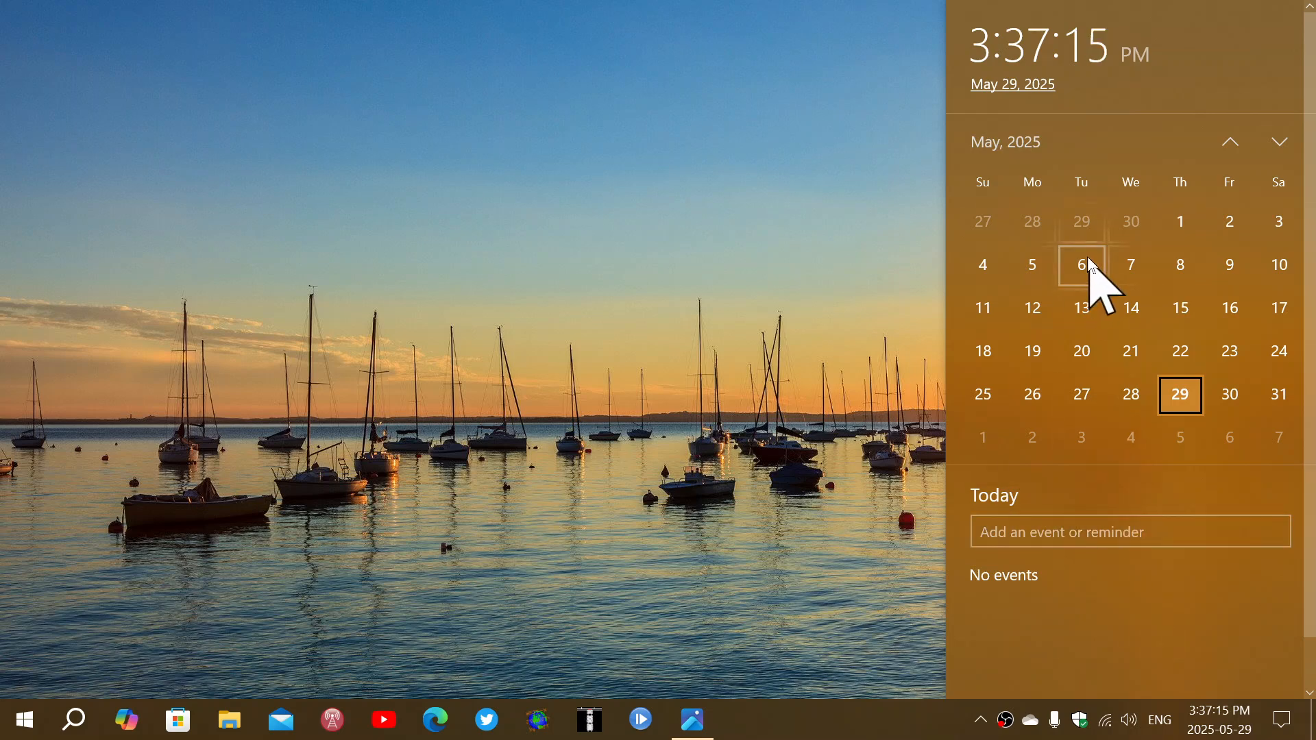
mouse_move(1112, 80)
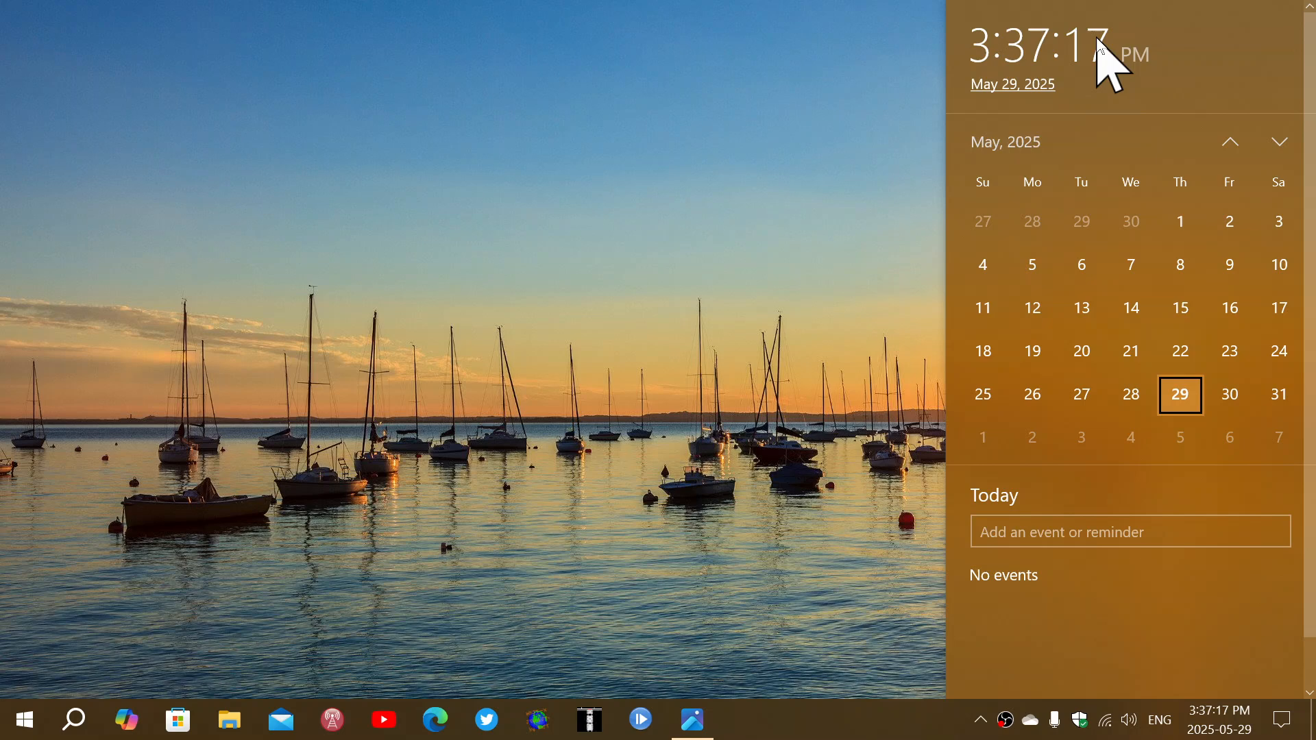
mouse_move(1208, 80)
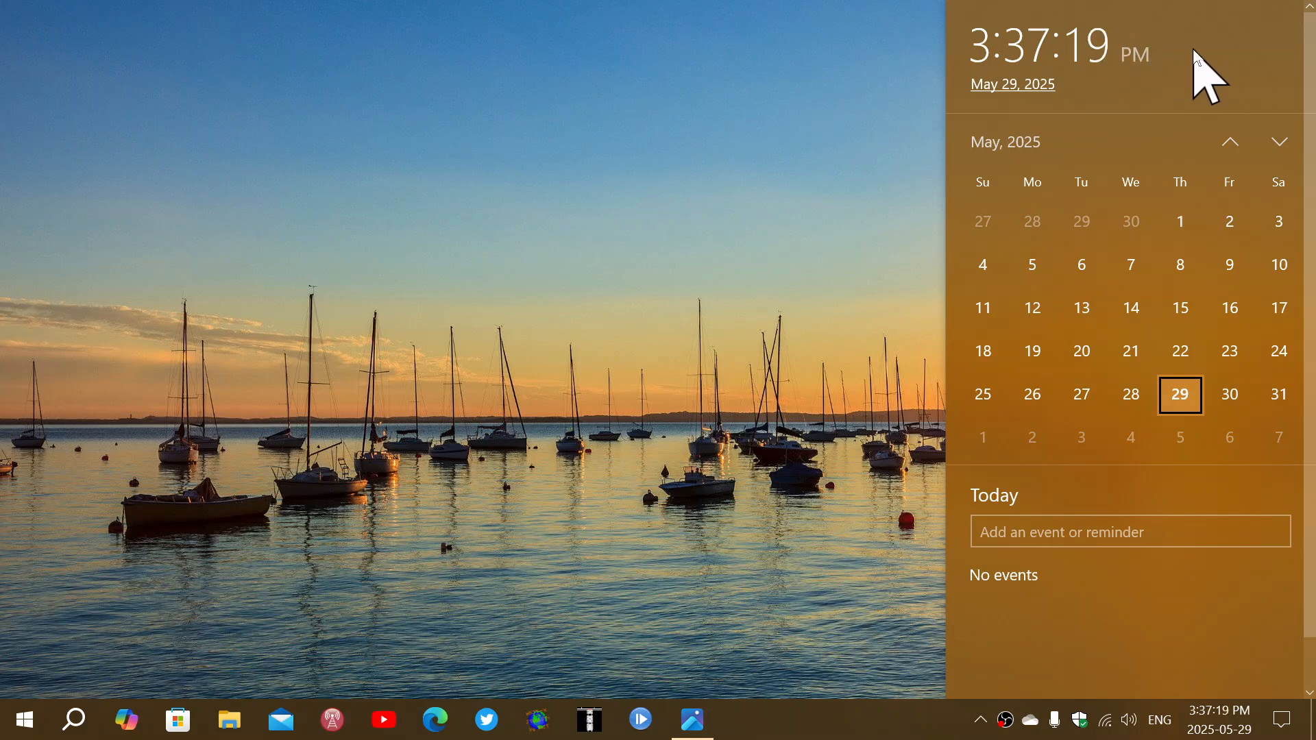
mouse_move(1251, 59)
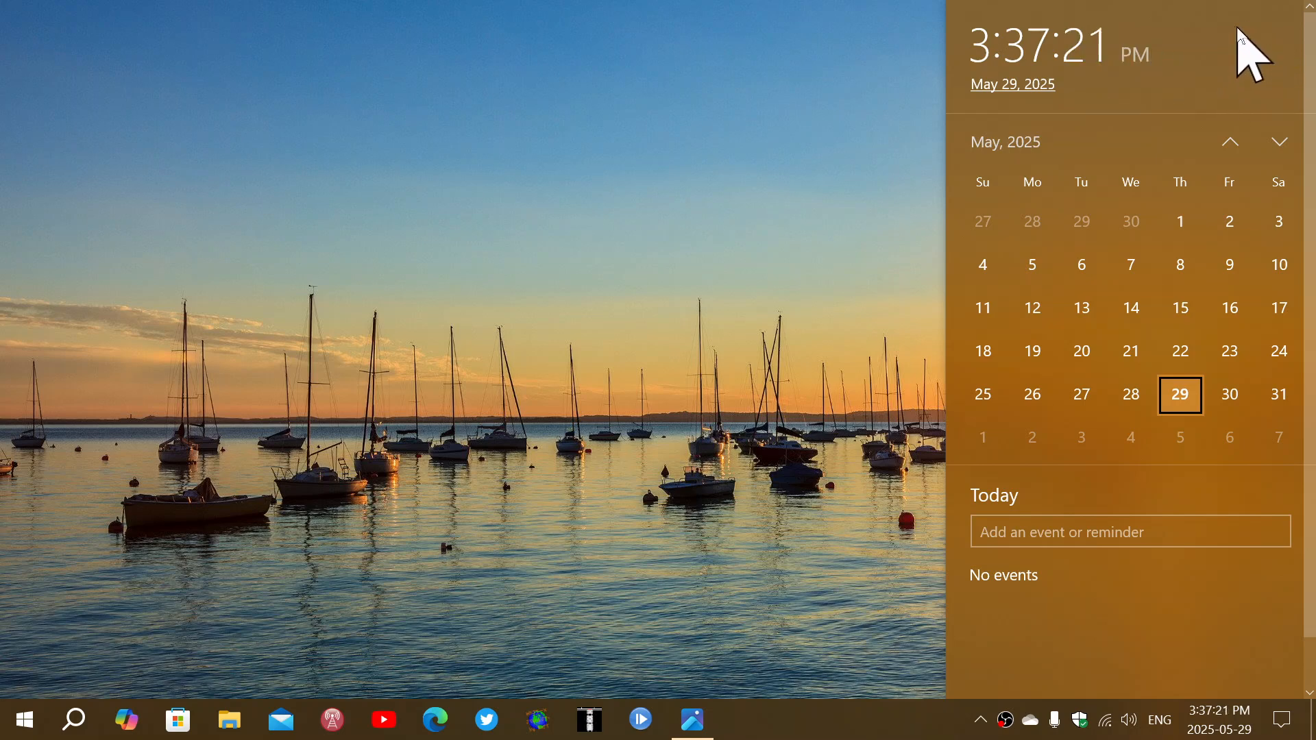
mouse_move(1108, 75)
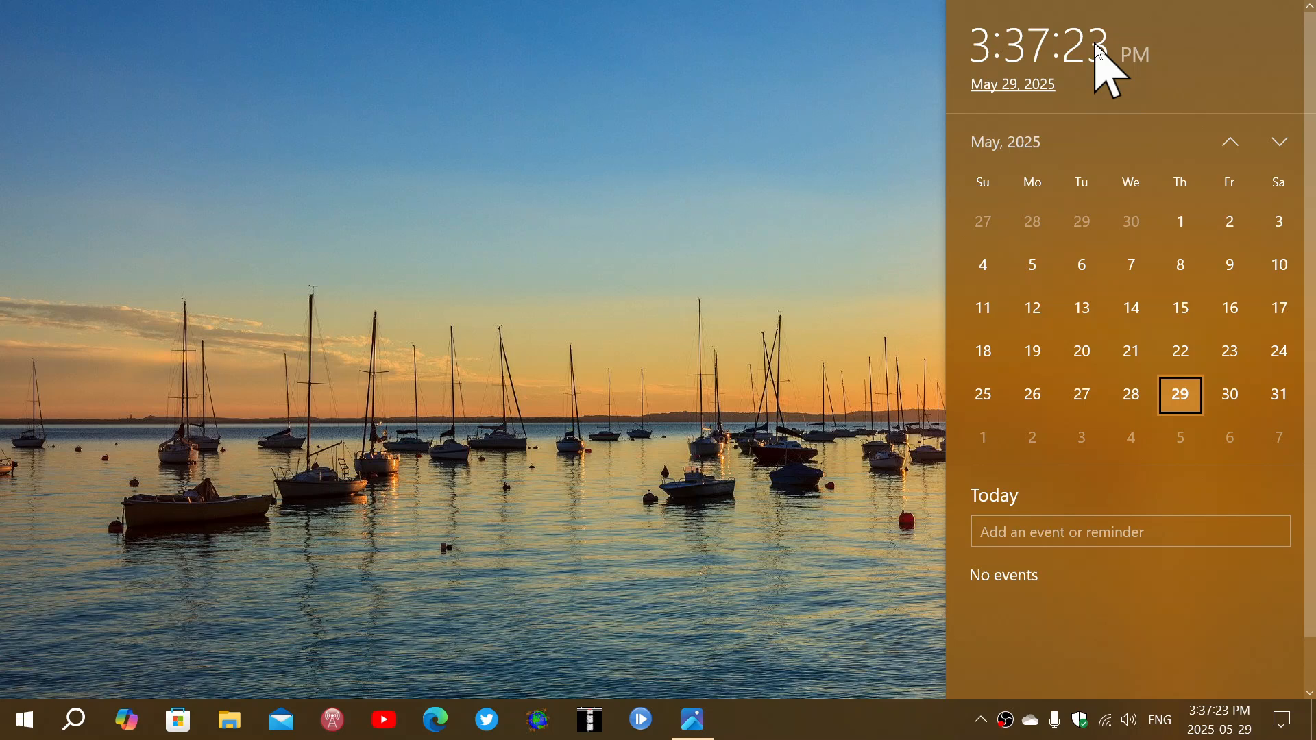
mouse_move(1024, 80)
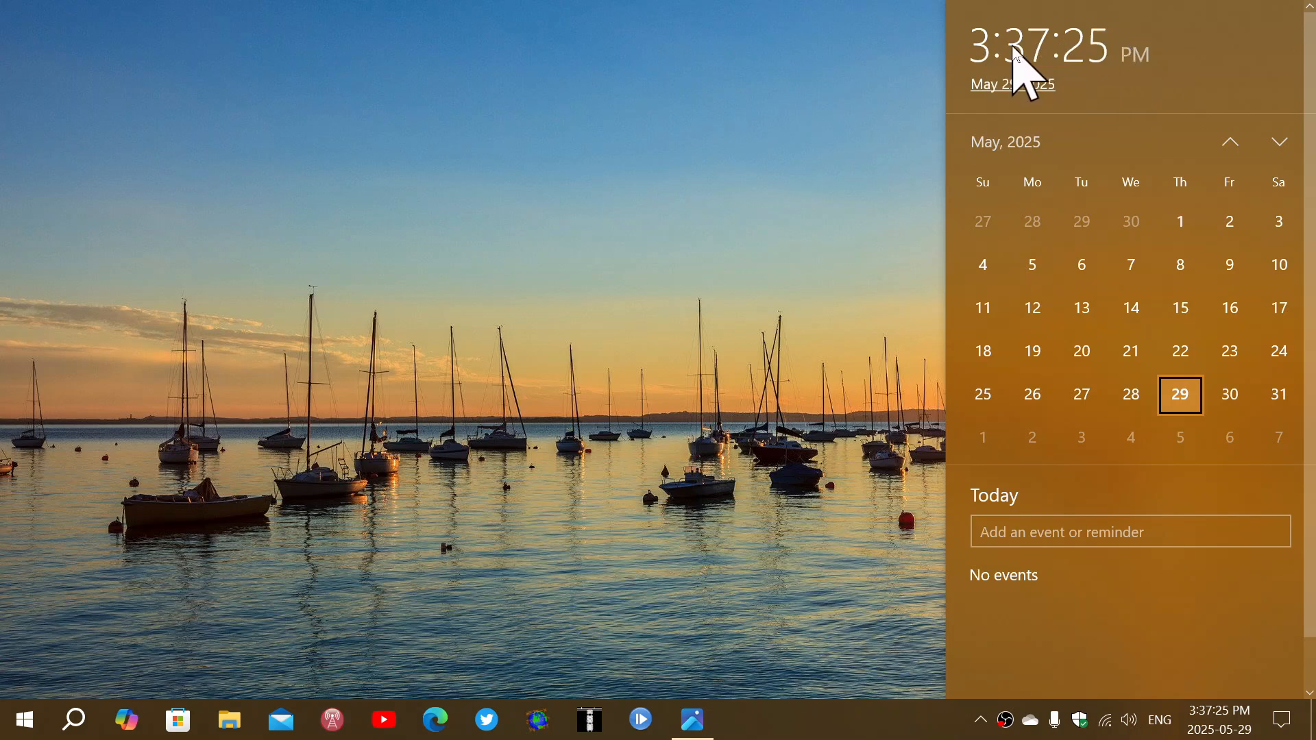
mouse_move(1249, 83)
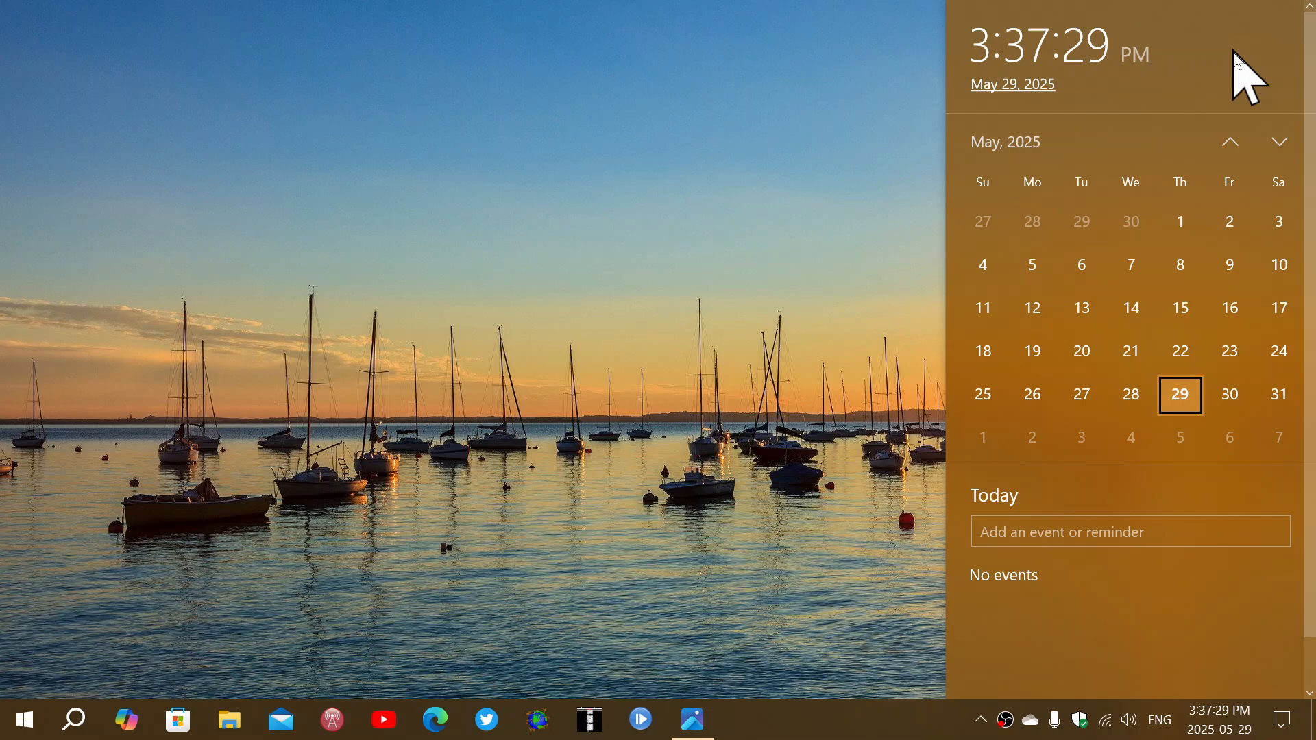
mouse_move(1302, 88)
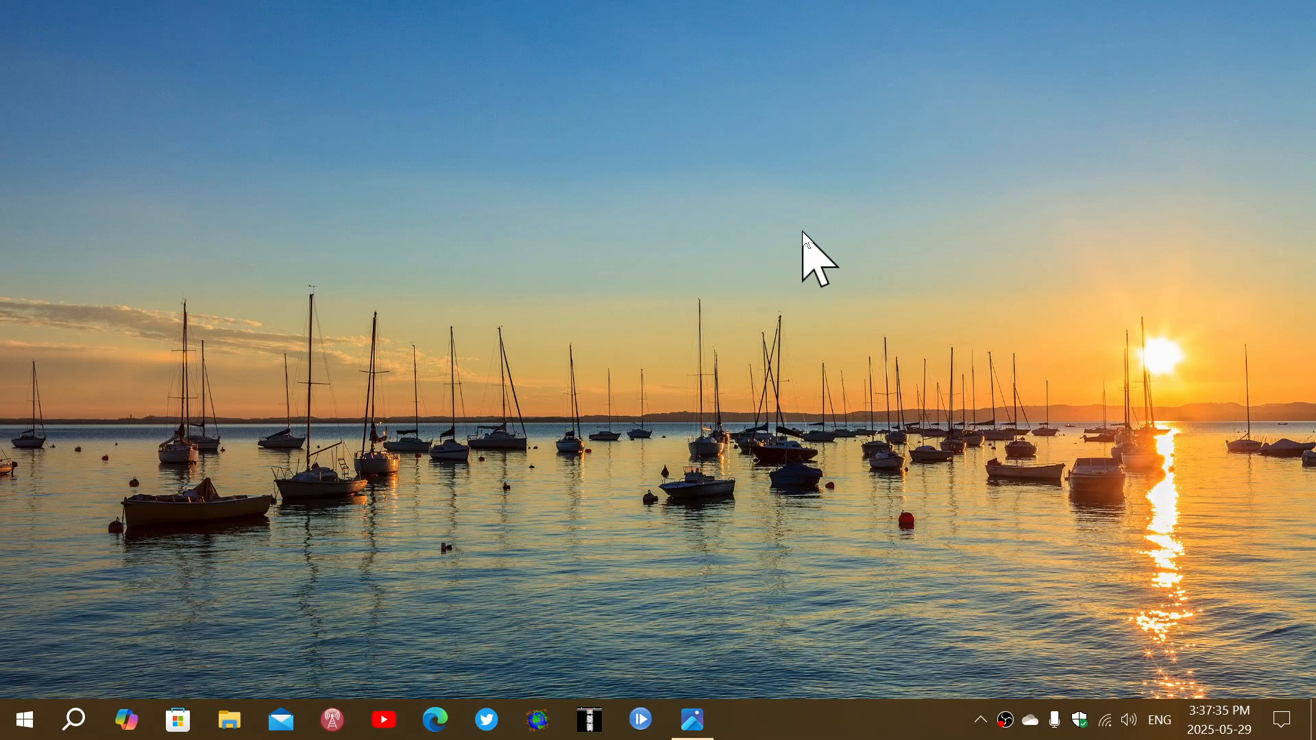
mouse_move(714, 724)
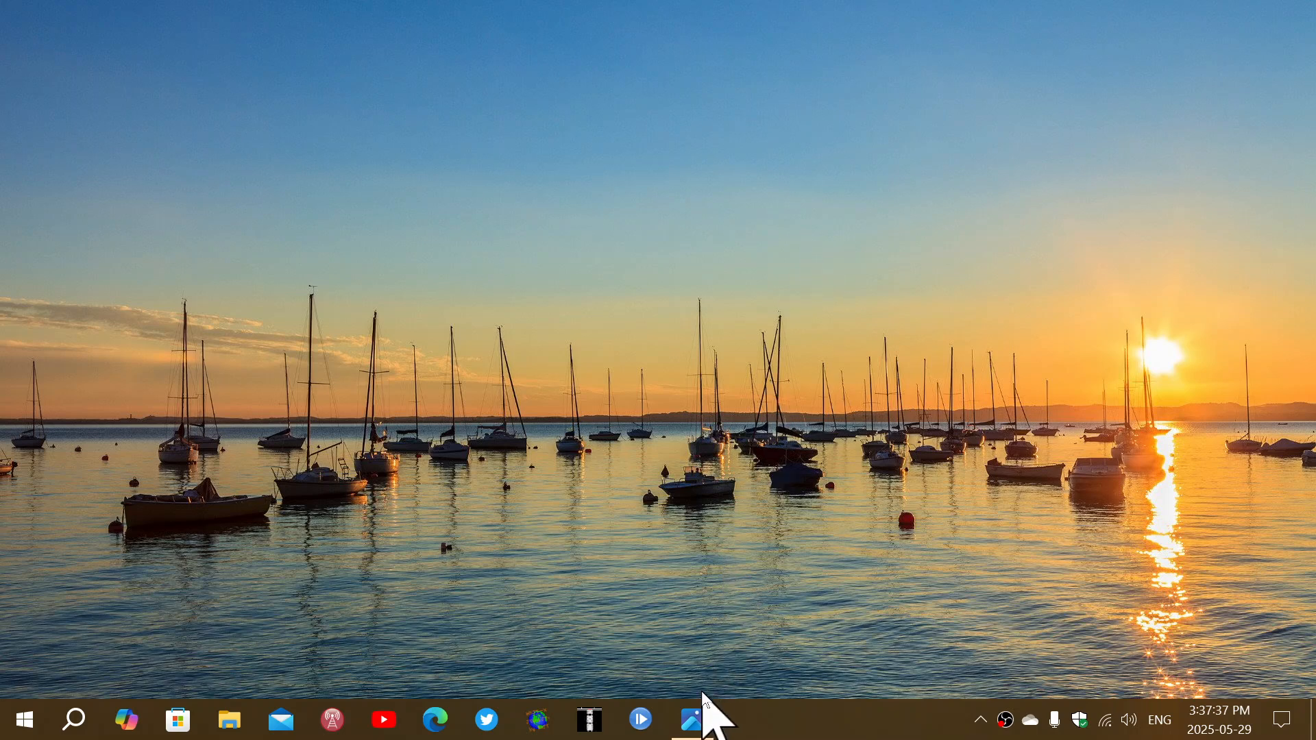
left_click(691, 719)
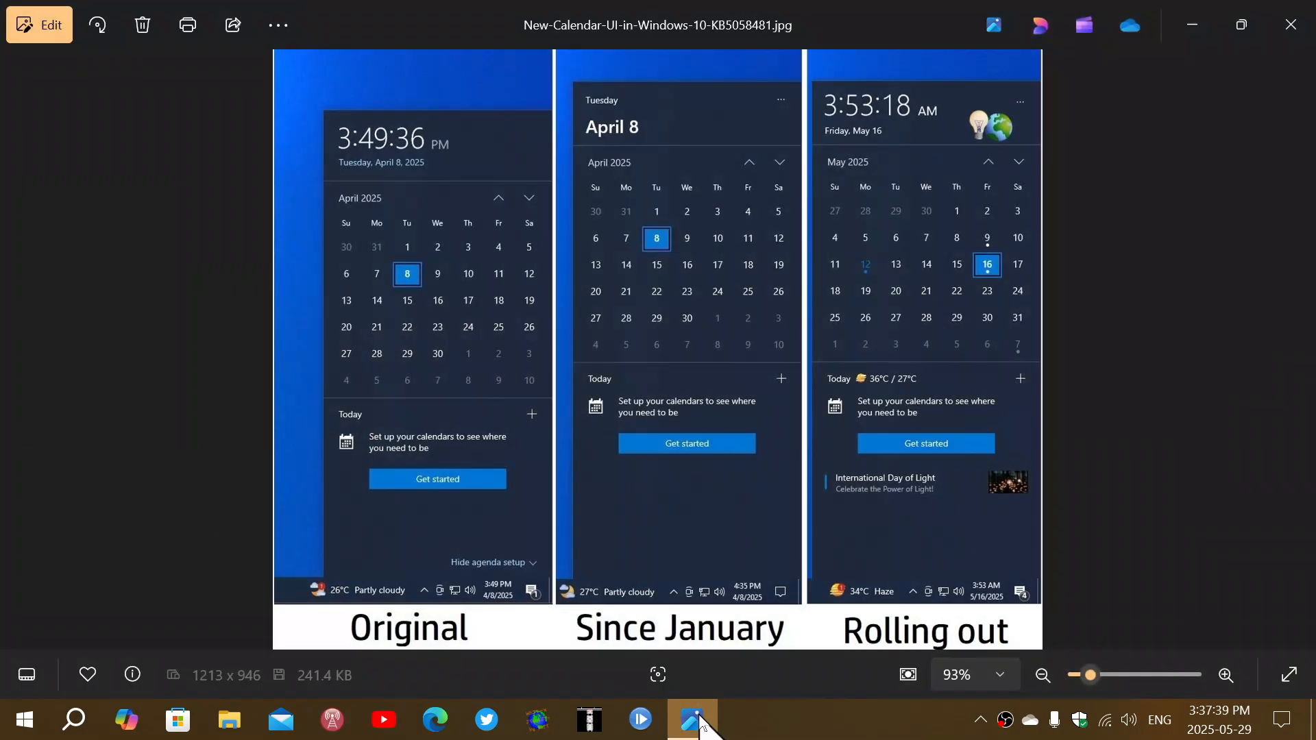
mouse_move(479, 261)
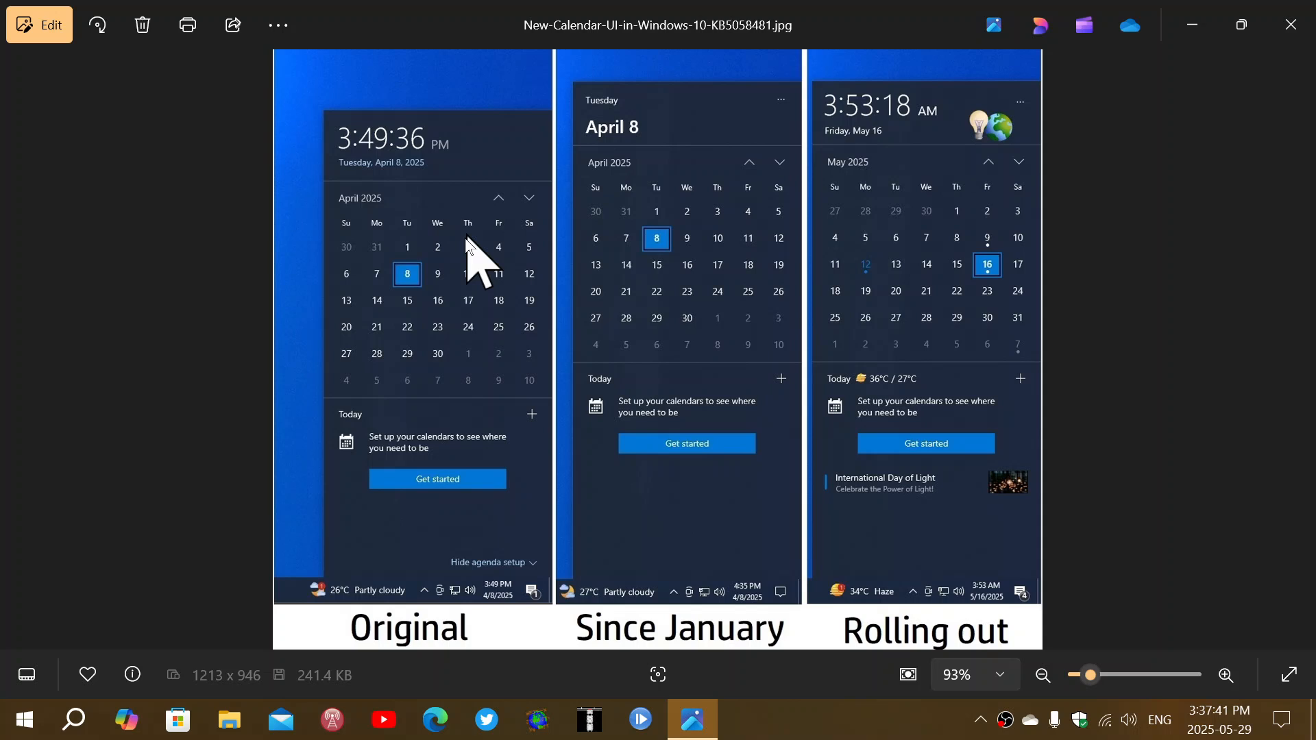
mouse_move(447, 277)
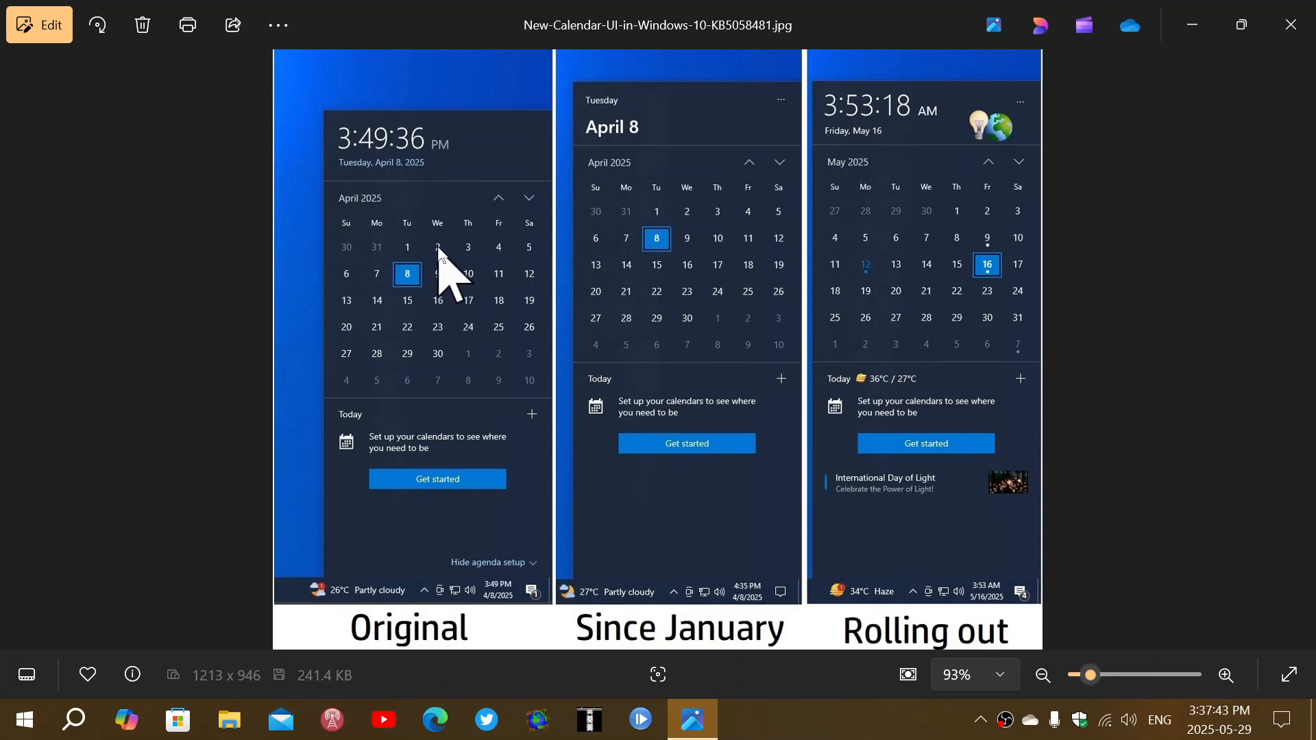
mouse_move(703, 233)
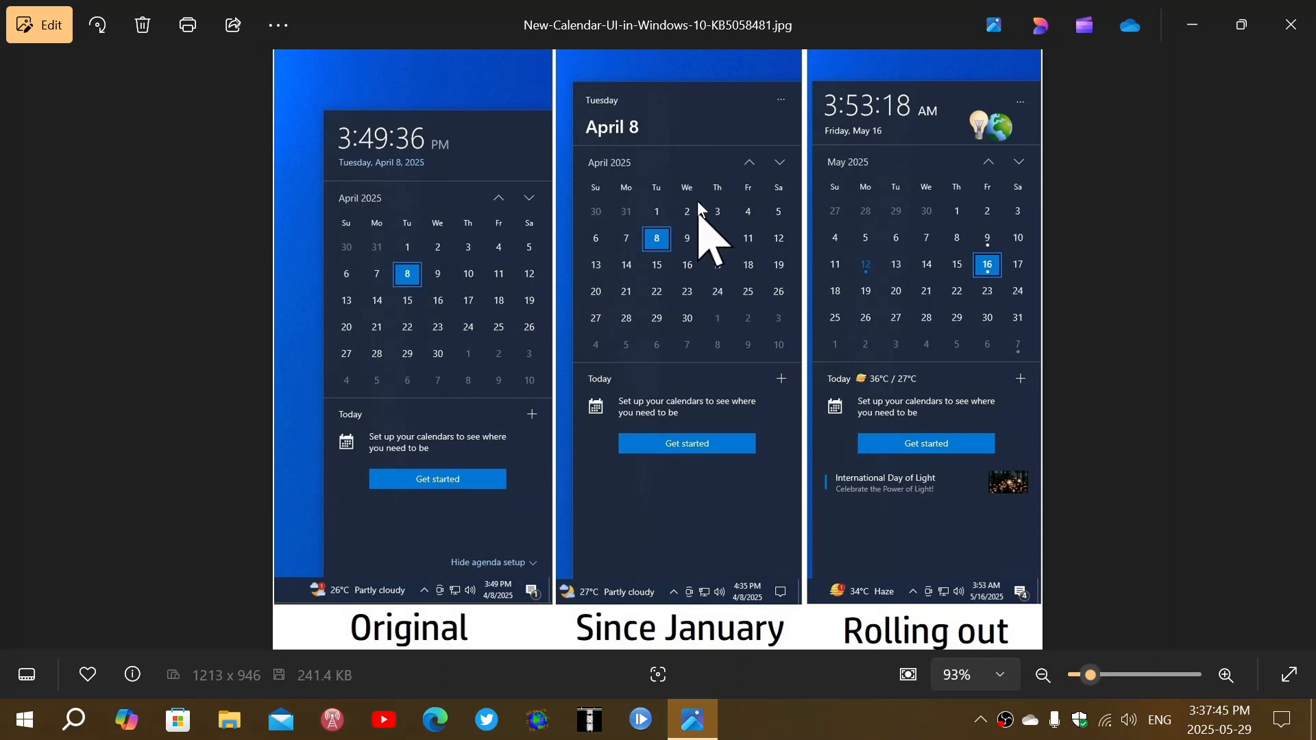
mouse_move(648, 151)
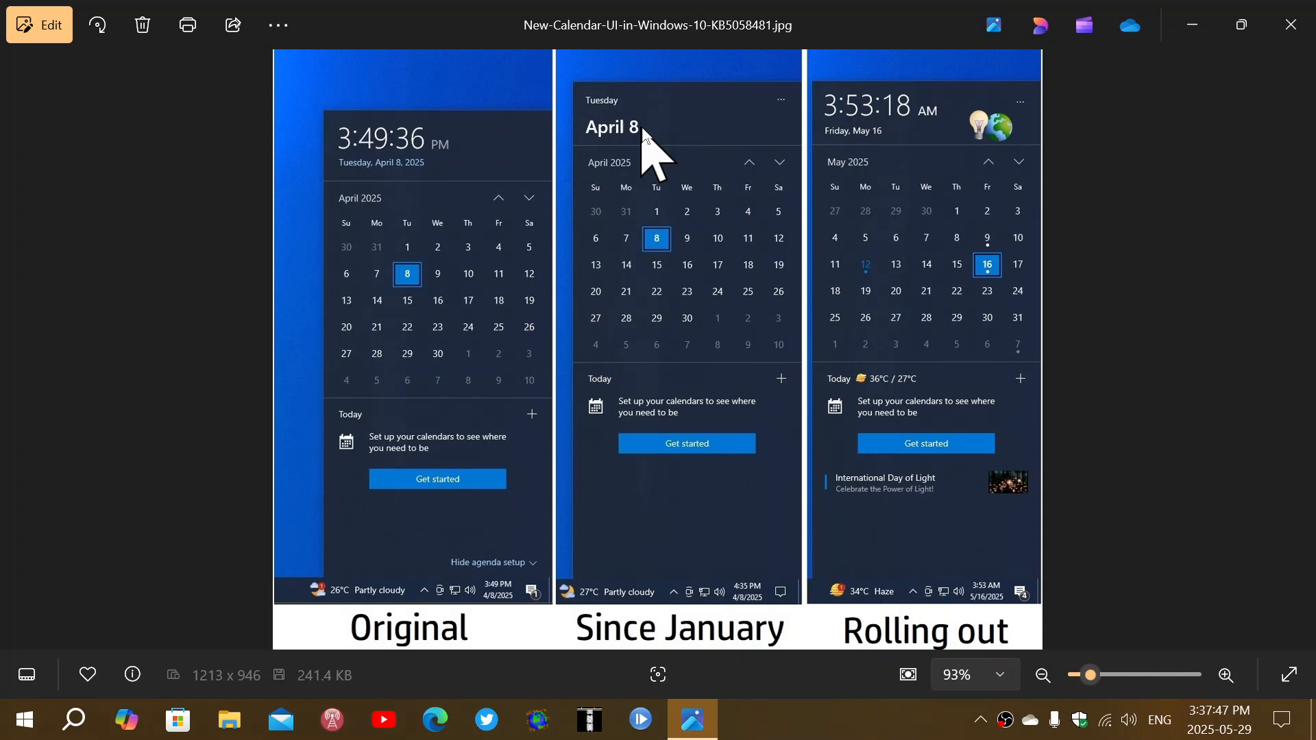
mouse_move(667, 164)
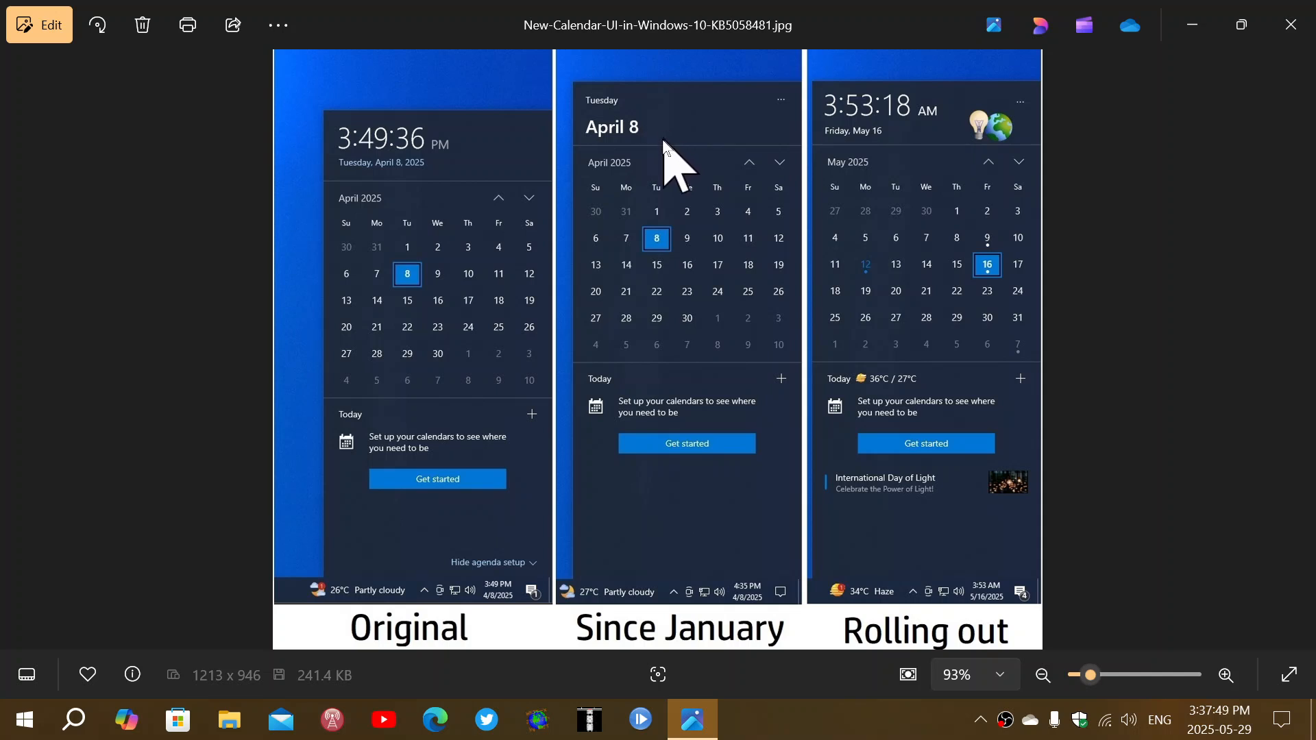
mouse_move(885, 227)
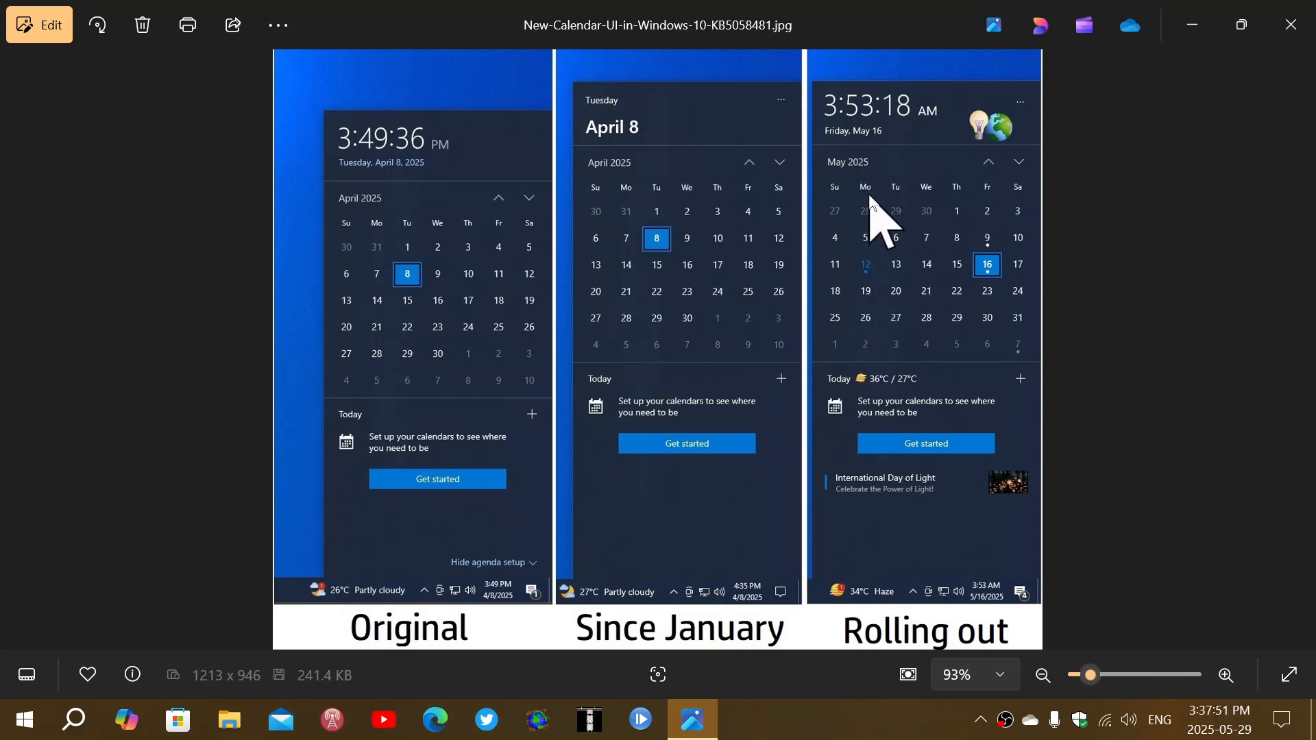
mouse_move(931, 202)
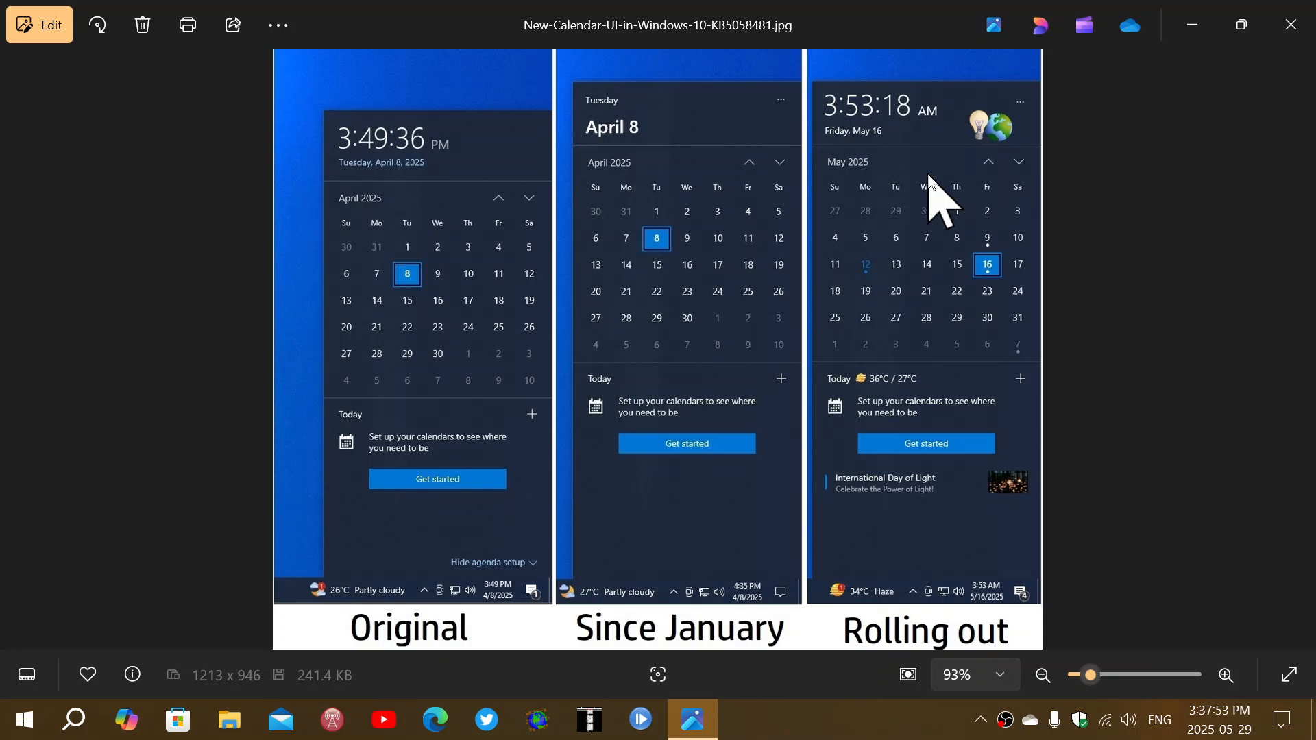
mouse_move(1024, 150)
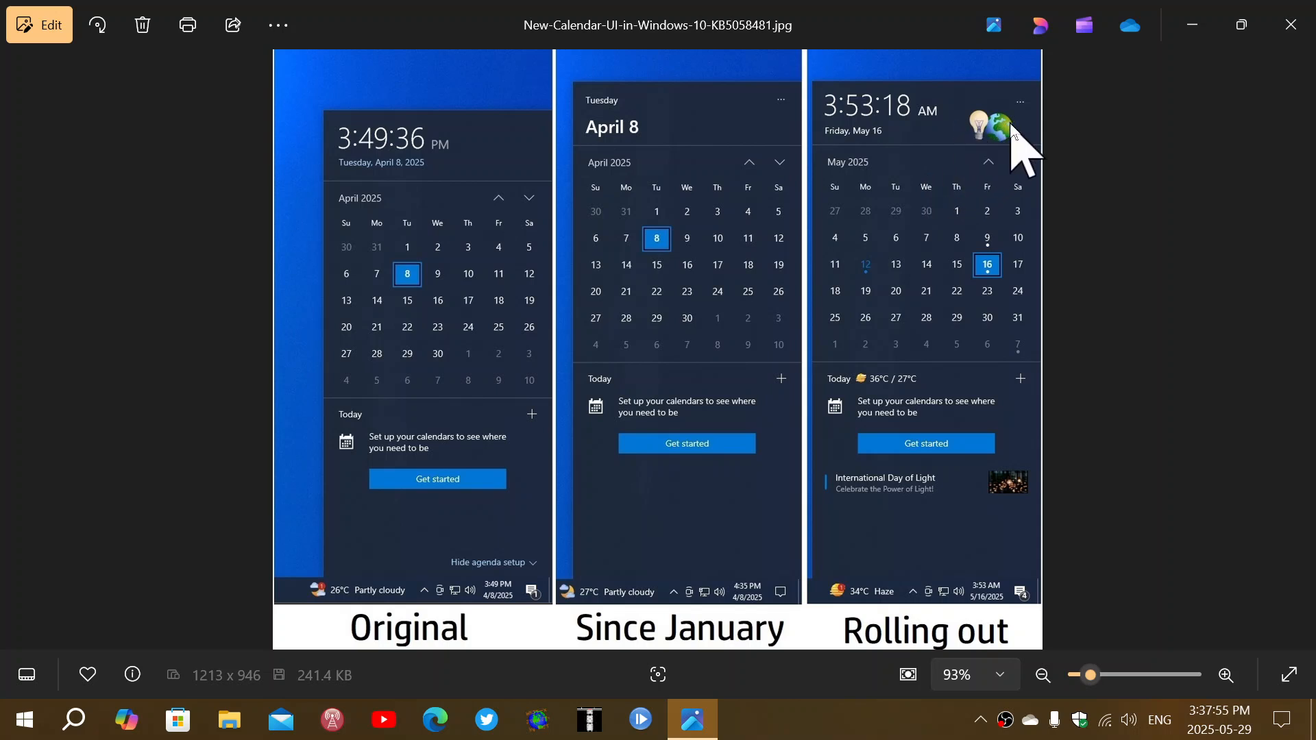
mouse_move(1012, 155)
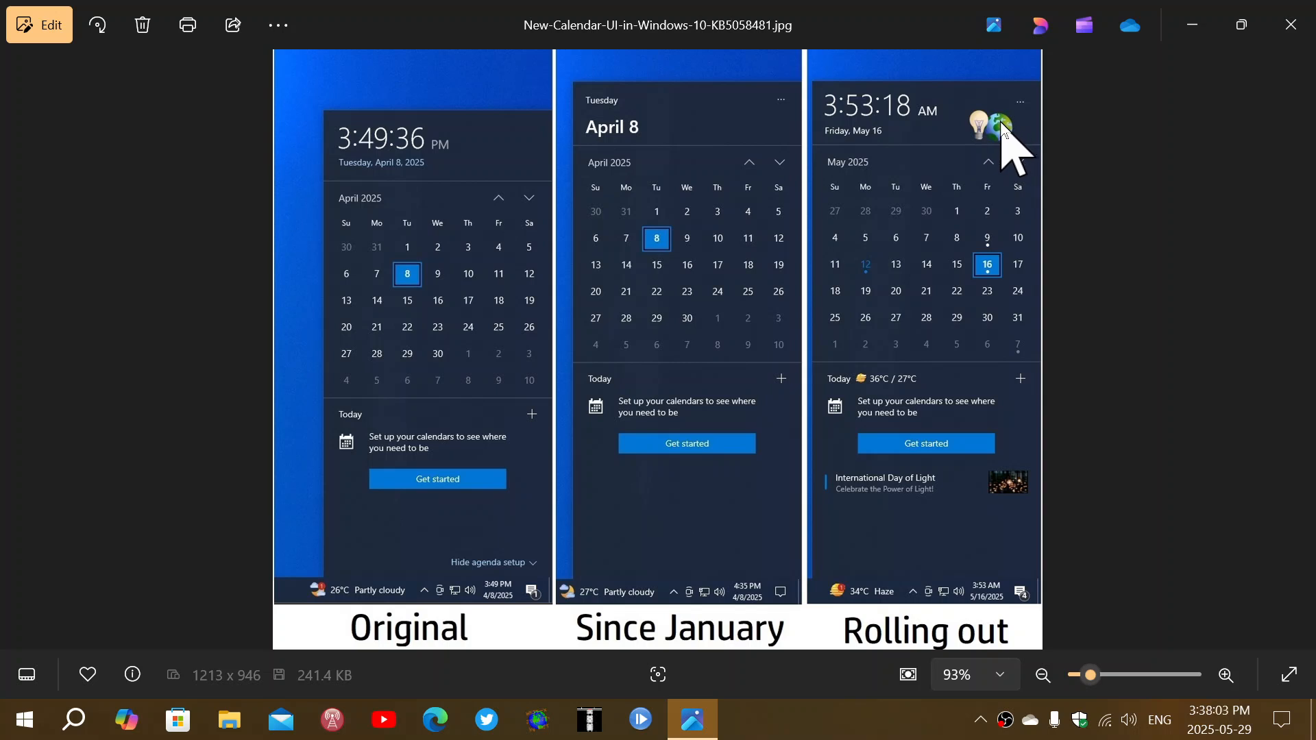
mouse_move(984, 222)
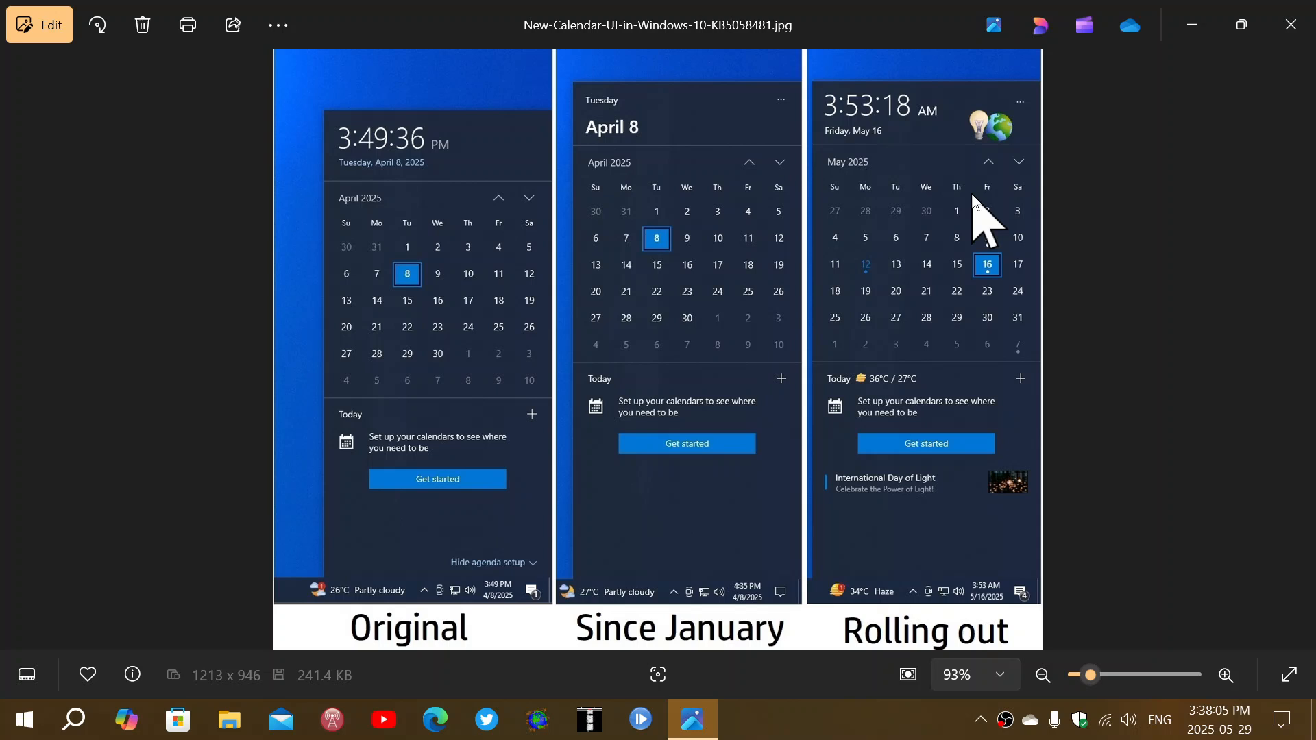
mouse_move(1054, 151)
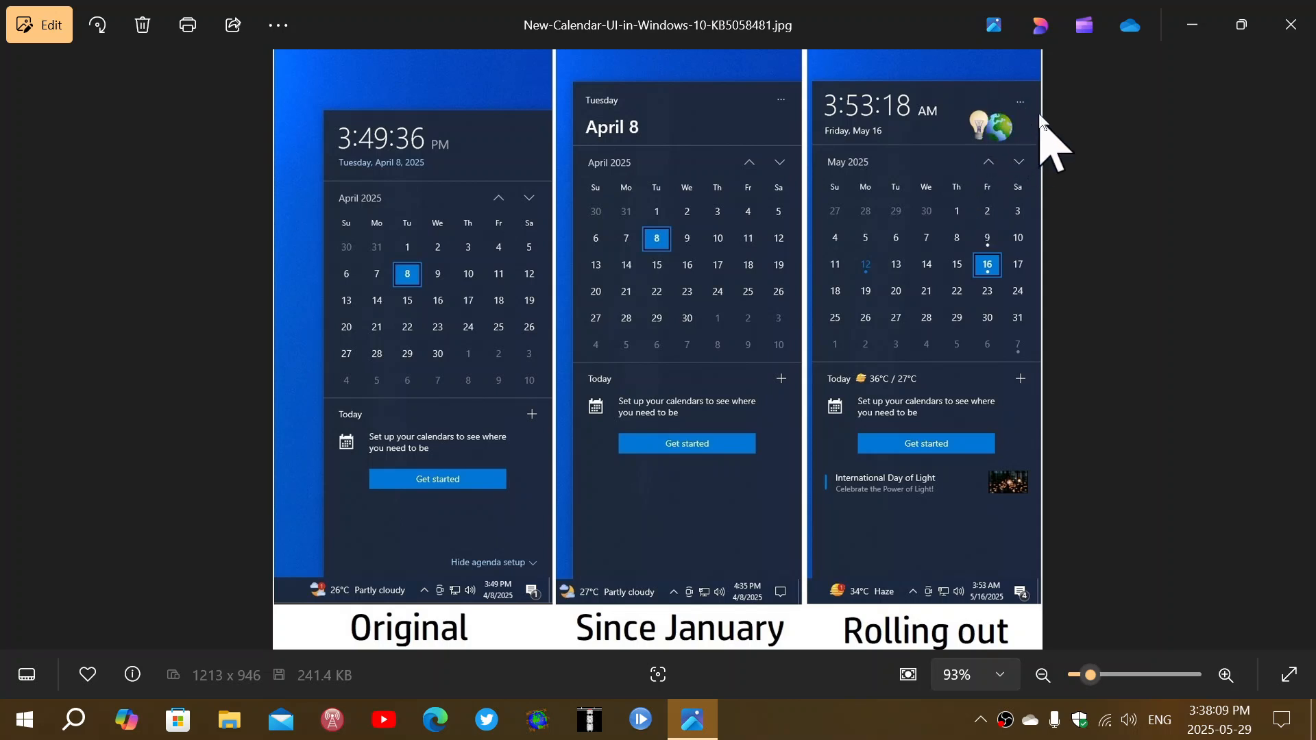
mouse_move(915, 264)
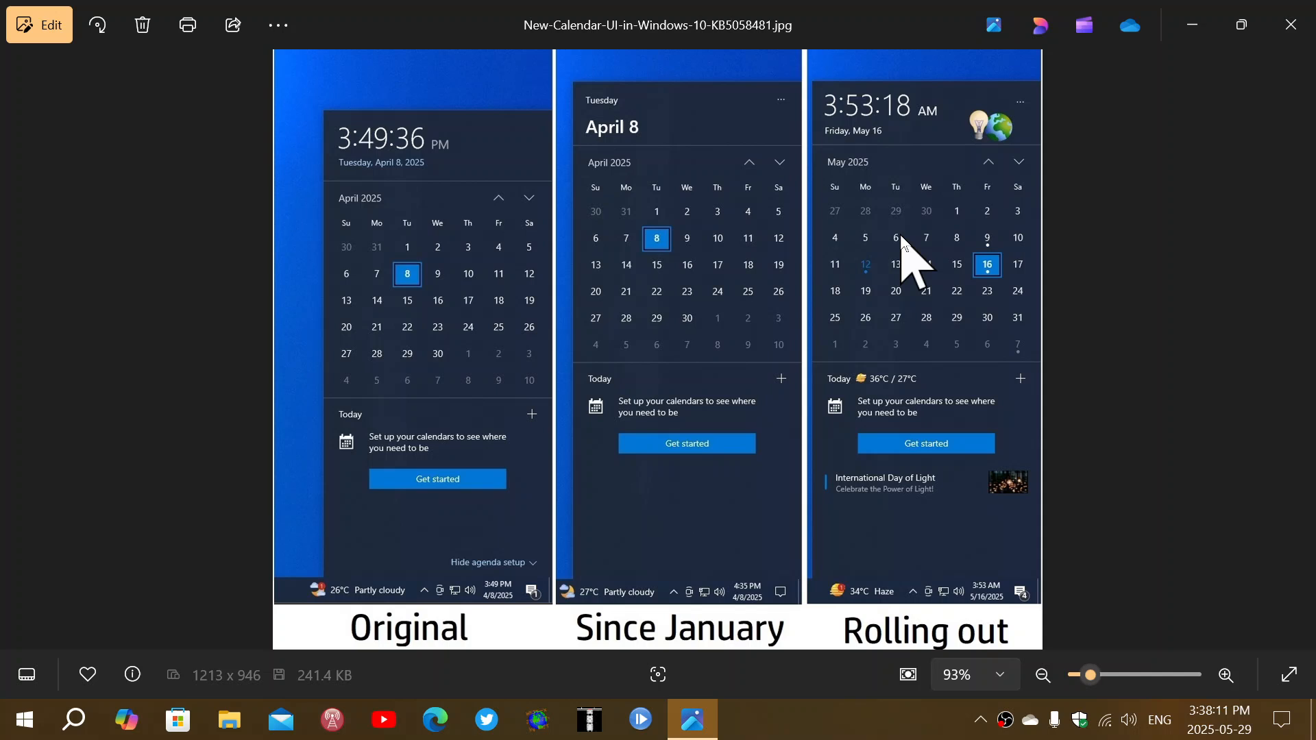
mouse_move(978, 176)
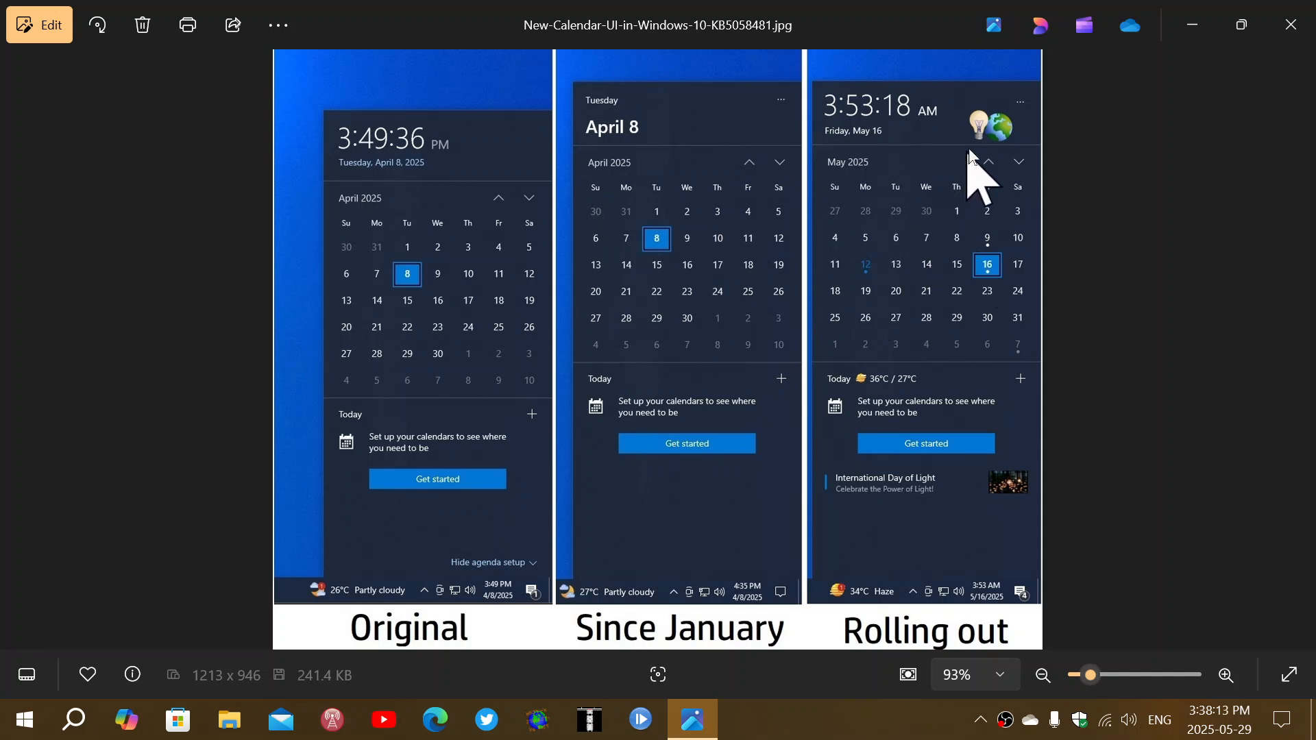
mouse_move(996, 143)
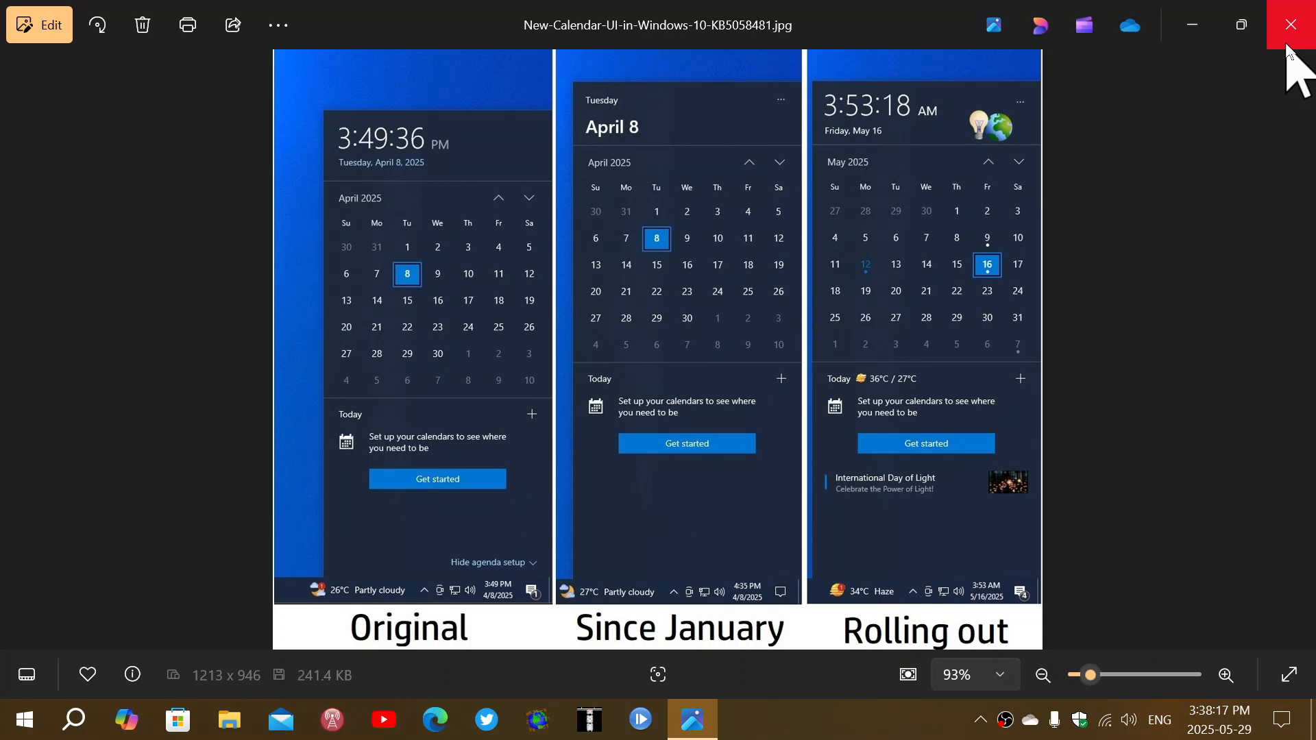
left_click(1294, 24)
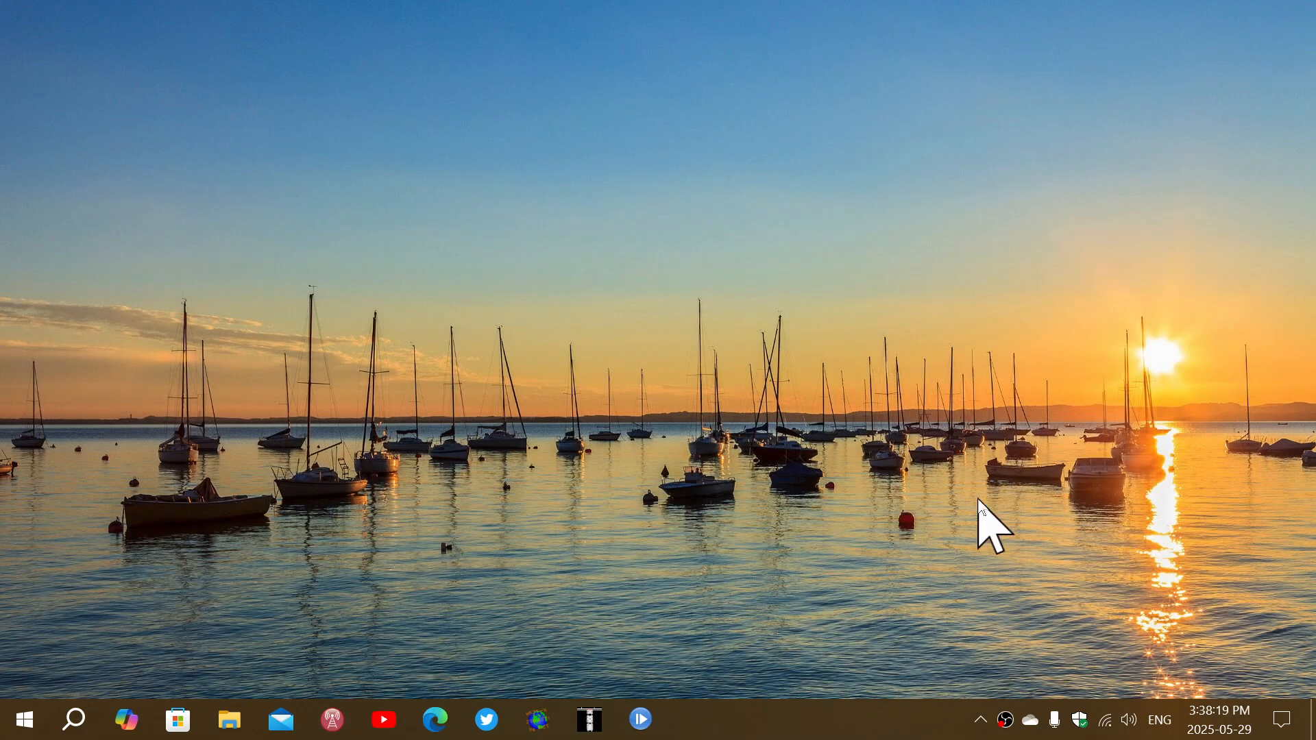
mouse_move(844, 726)
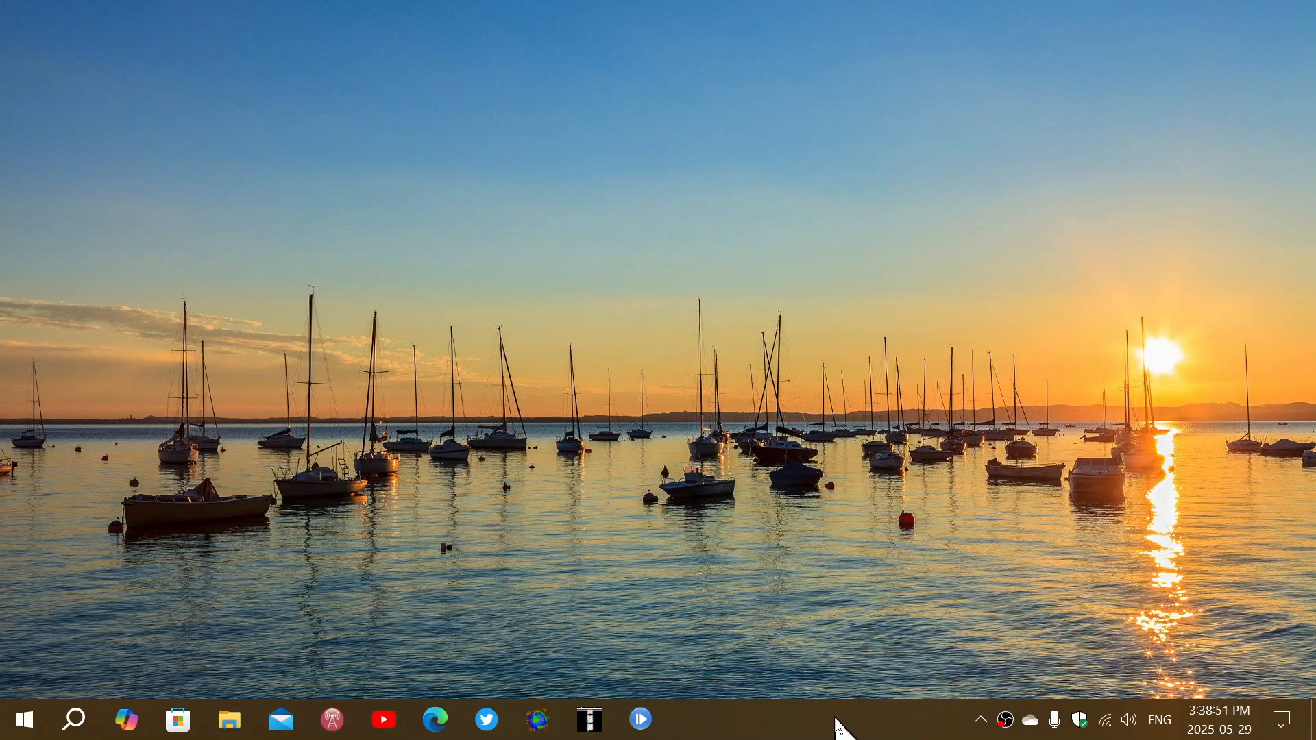
mouse_move(840, 647)
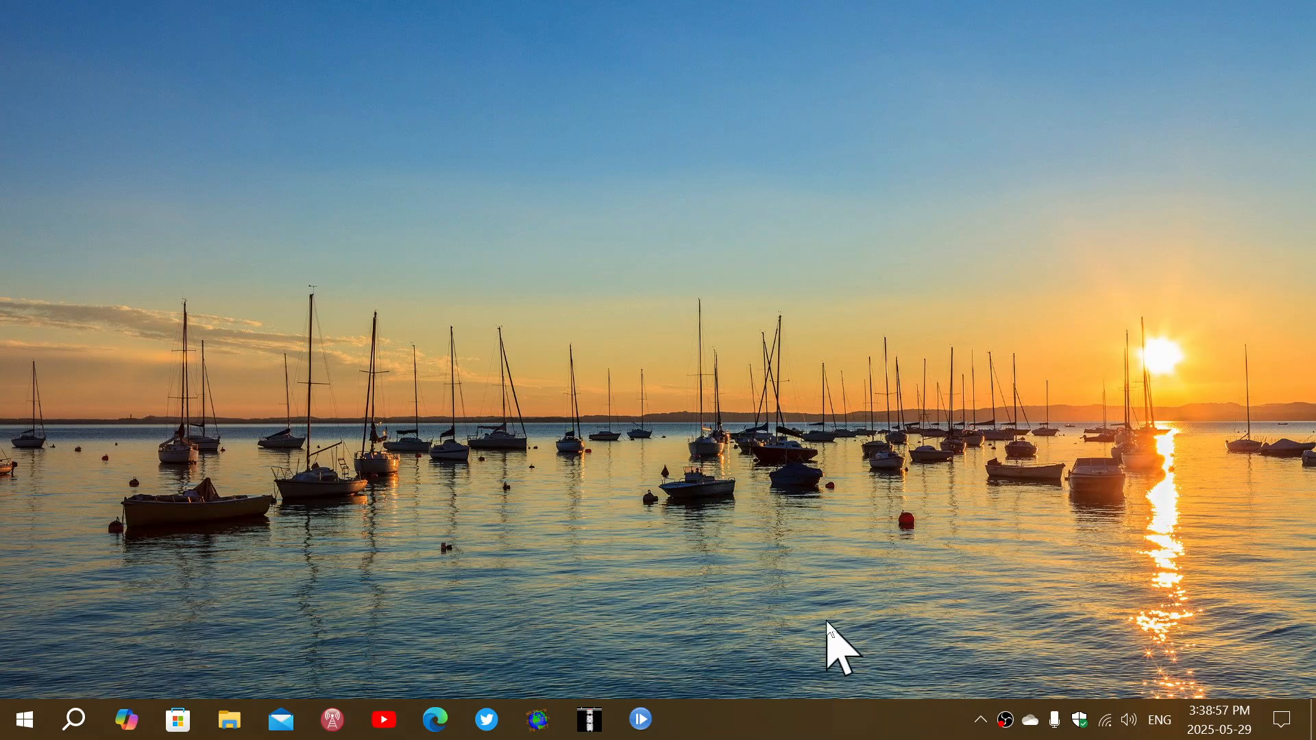
mouse_move(847, 724)
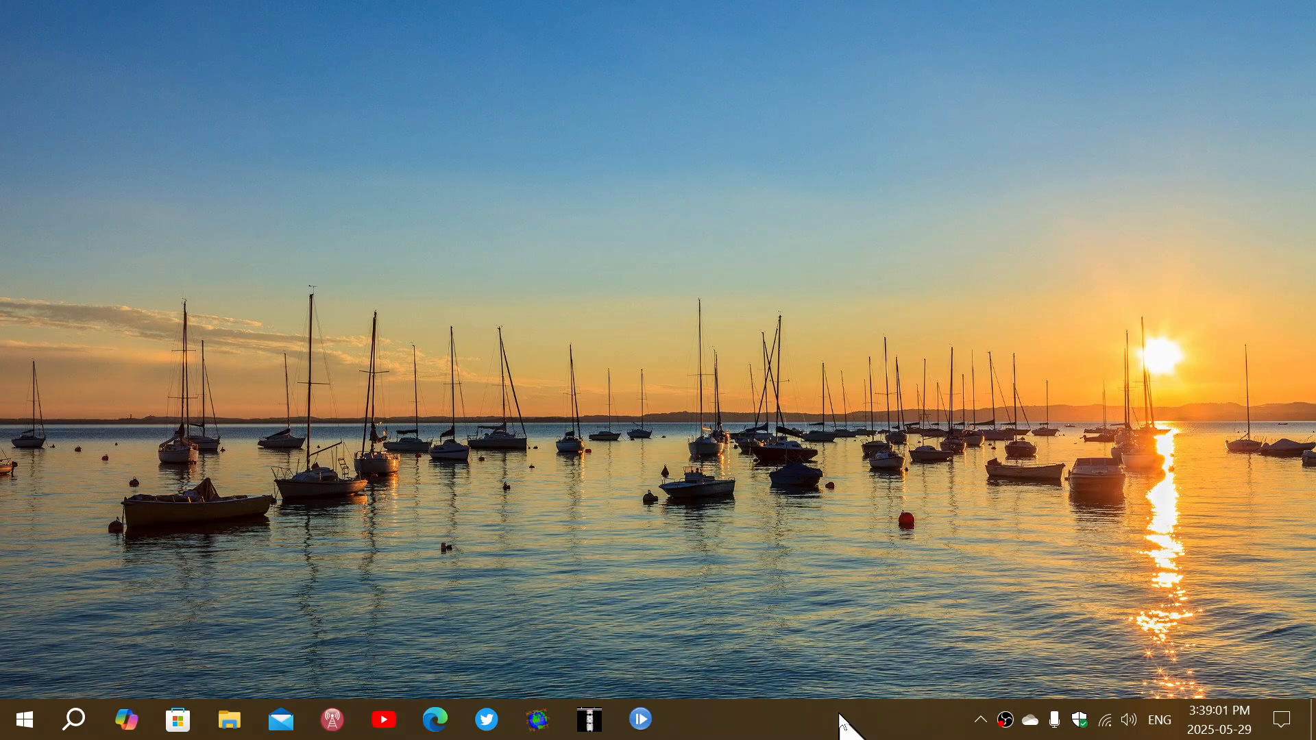
mouse_move(920, 575)
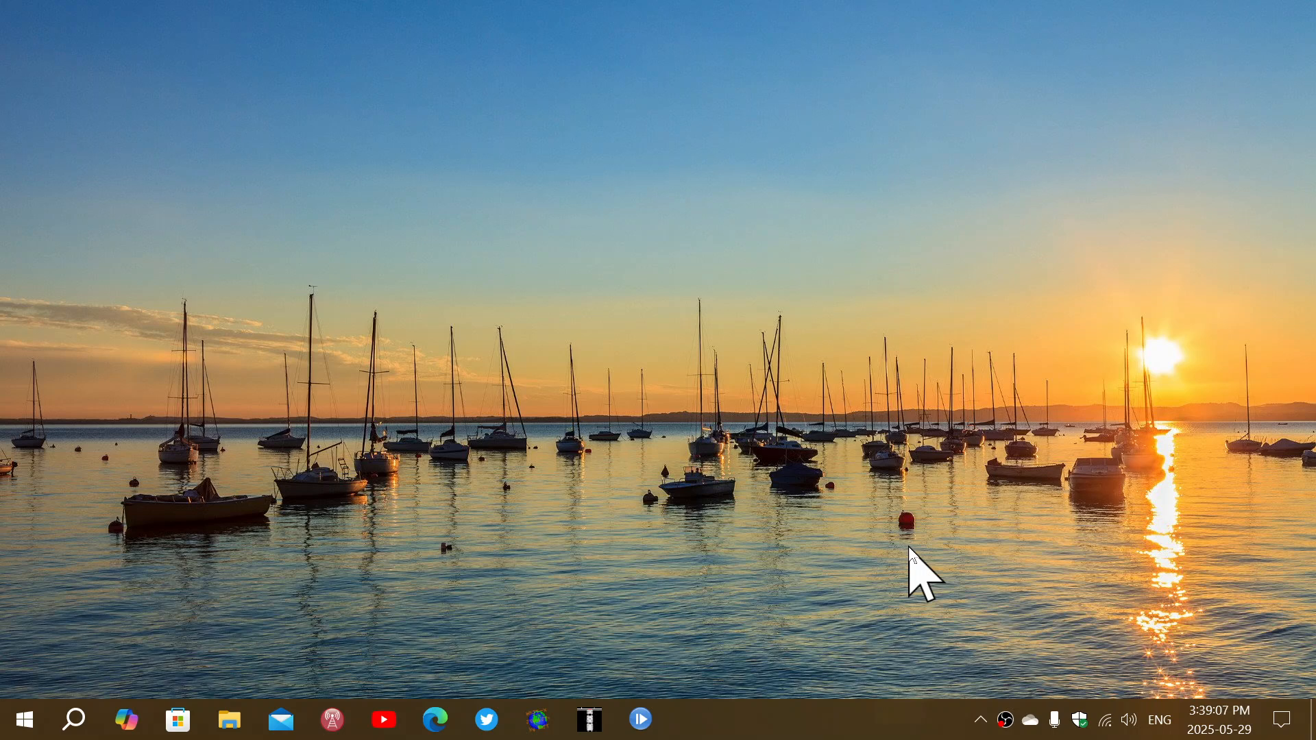
mouse_move(849, 714)
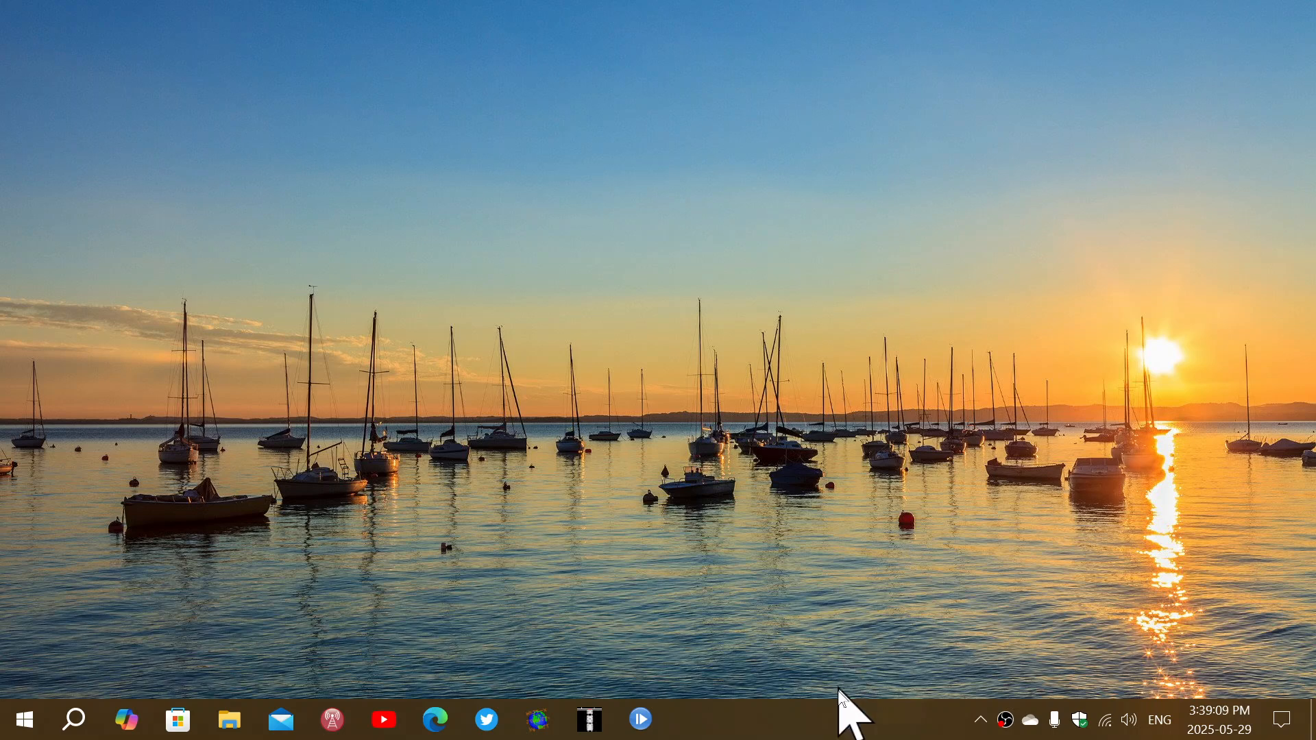